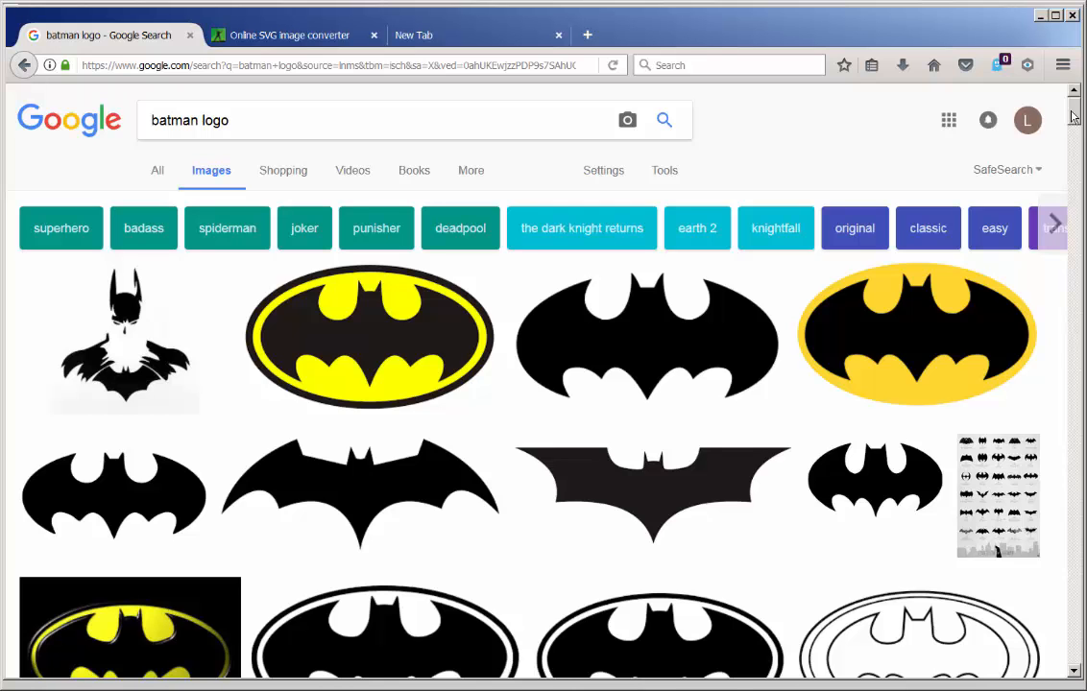
- Preview the red BATMAN lettering image and bring up its save option
{"action": "scroll", "scroll_direction": "down", "scroll_amount": 3}
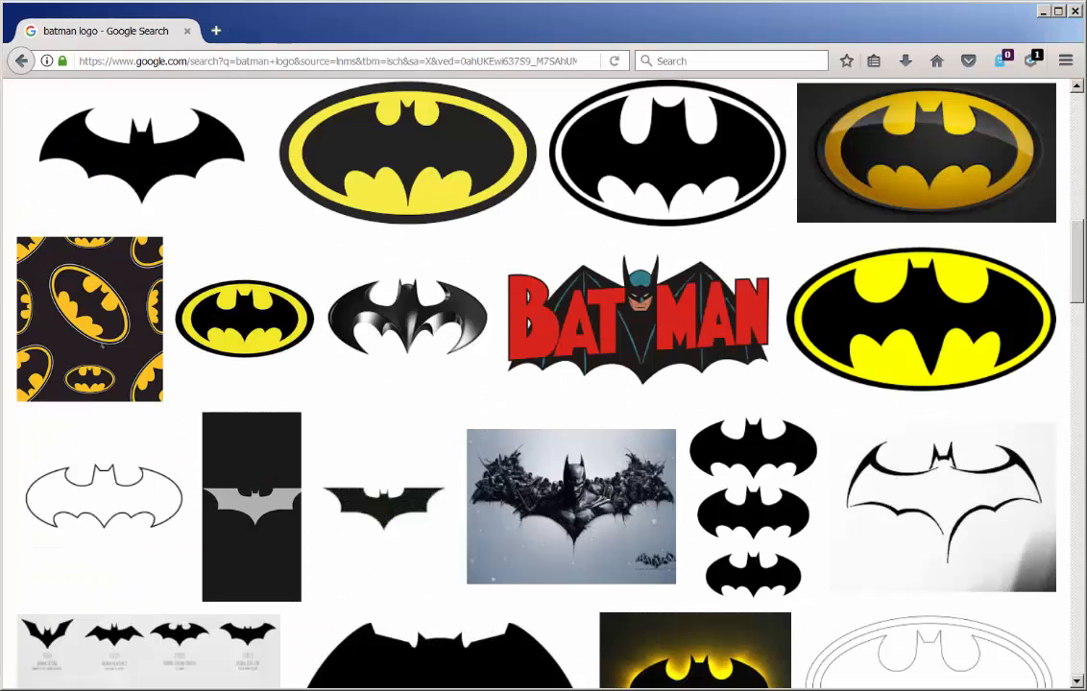
{"action": "mouse_move", "coordinate": [638, 330]}
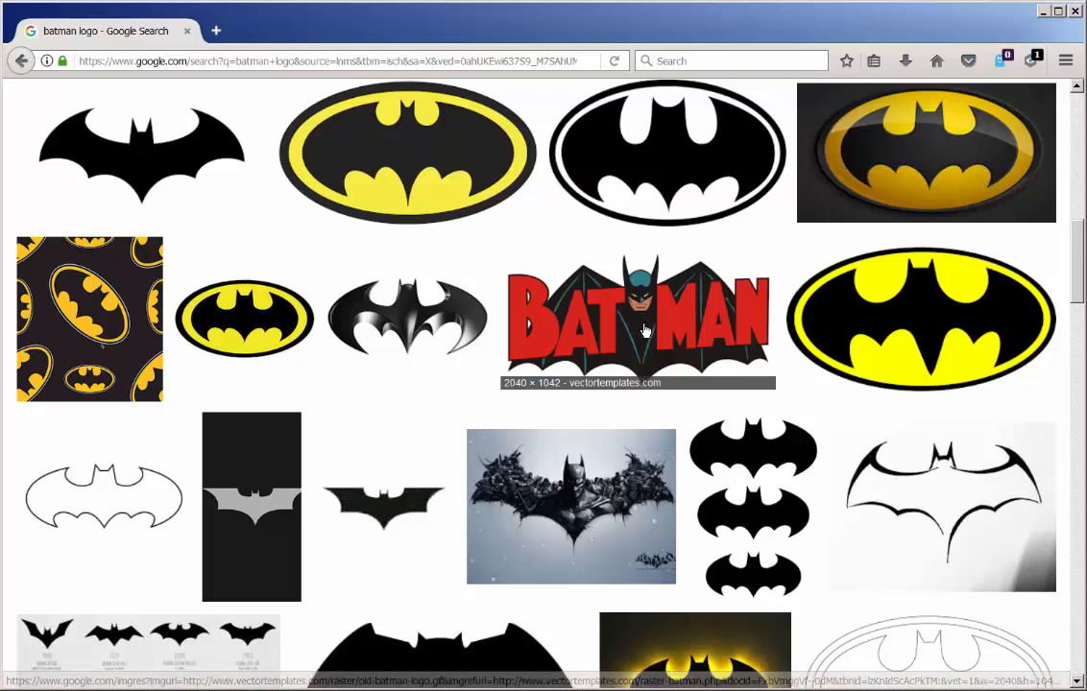
{"action": "left_click", "coordinate": [638, 319]}
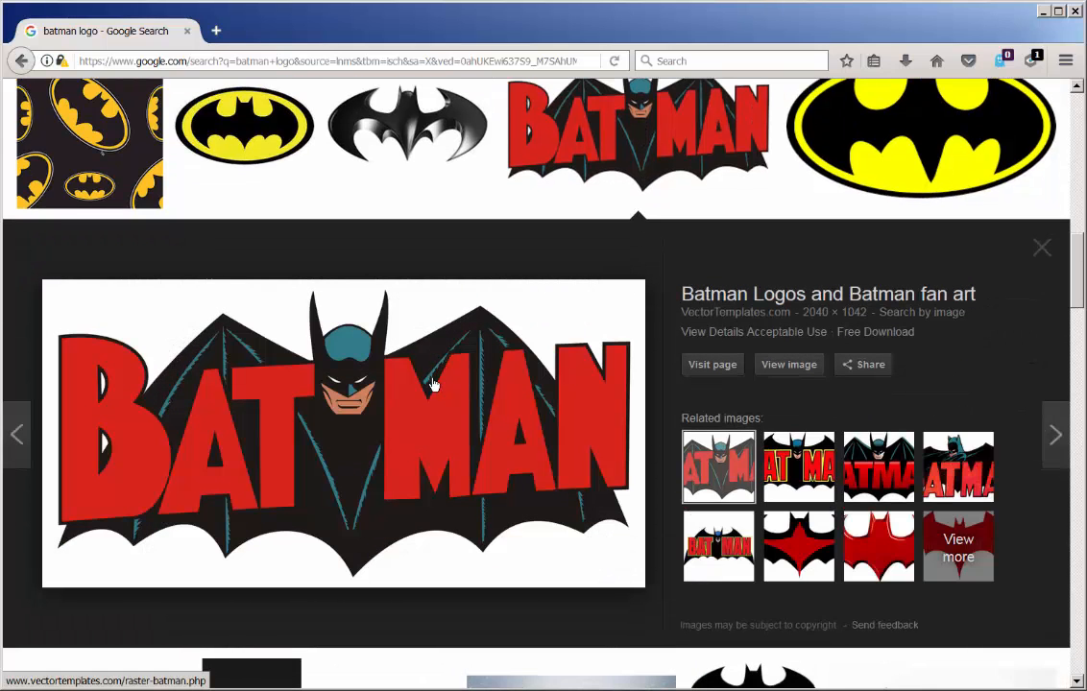
{"action": "right_click", "coordinate": [432, 384]}
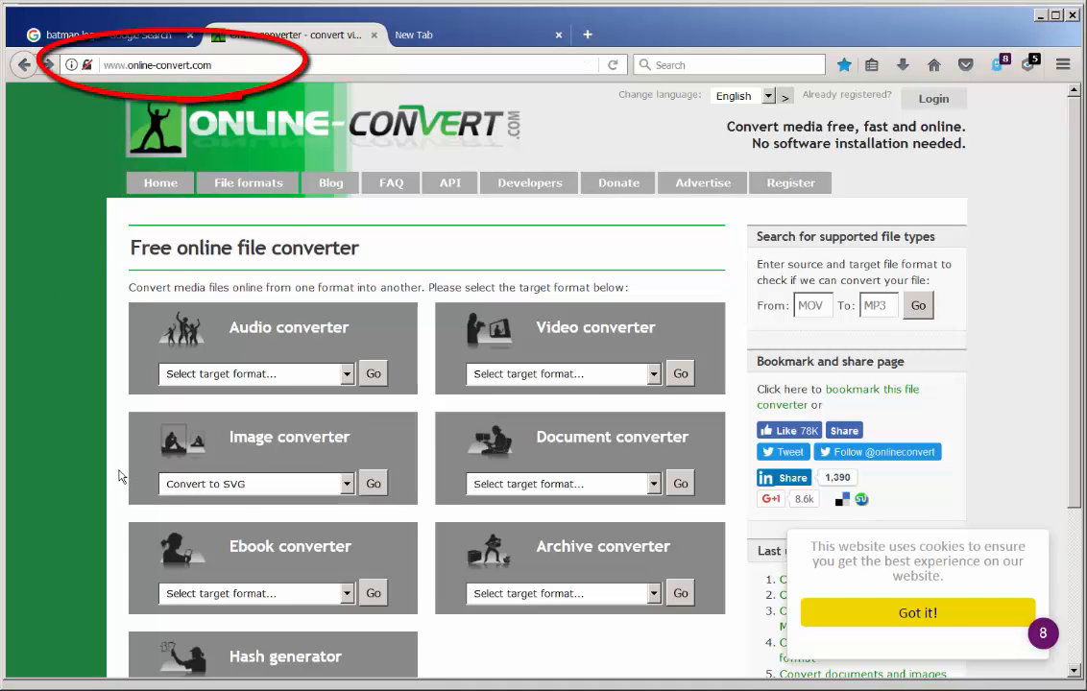
- Choose 'Convert to SVG' as the image target format and start the conversion
{"action": "scroll", "scroll_direction": "down", "scroll_amount": 3}
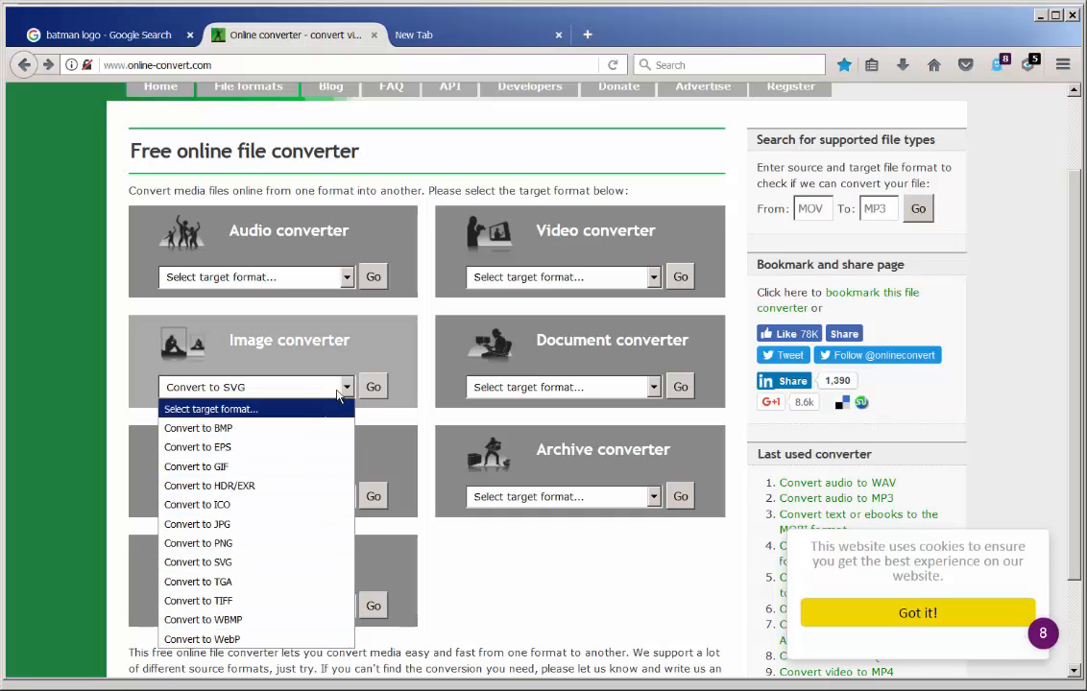
{"action": "left_click", "coordinate": [372, 388]}
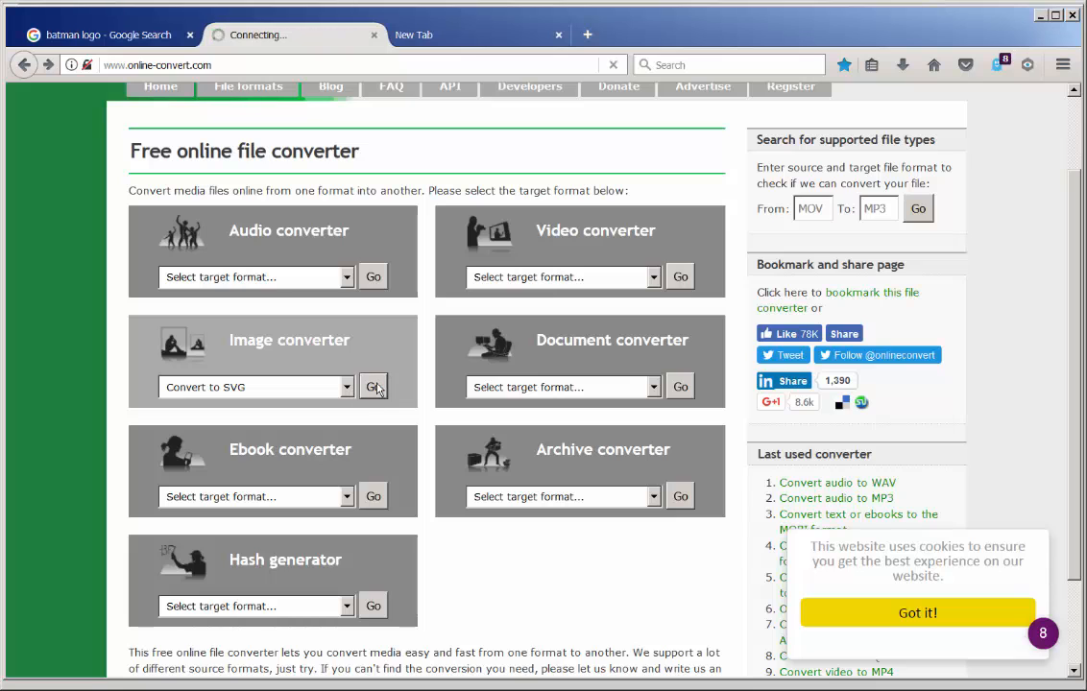
{"action": "left_click", "coordinate": [373, 387]}
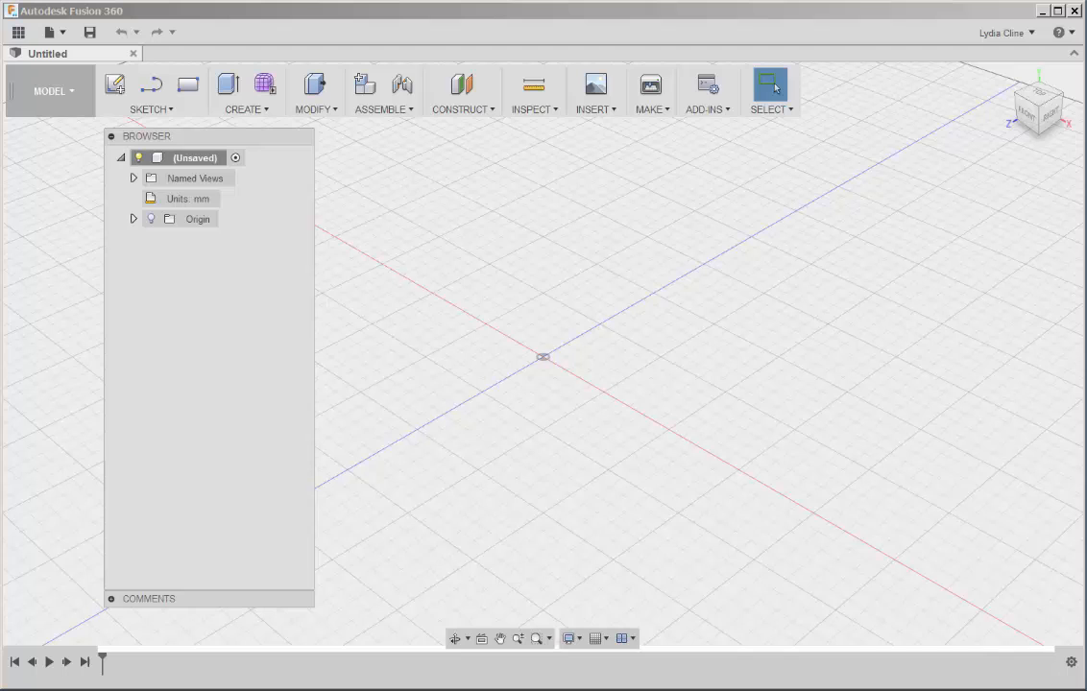
- Insert 'batman with cape.svg' into a new sketch as the logo outline
{"action": "left_click", "coordinate": [595, 92]}
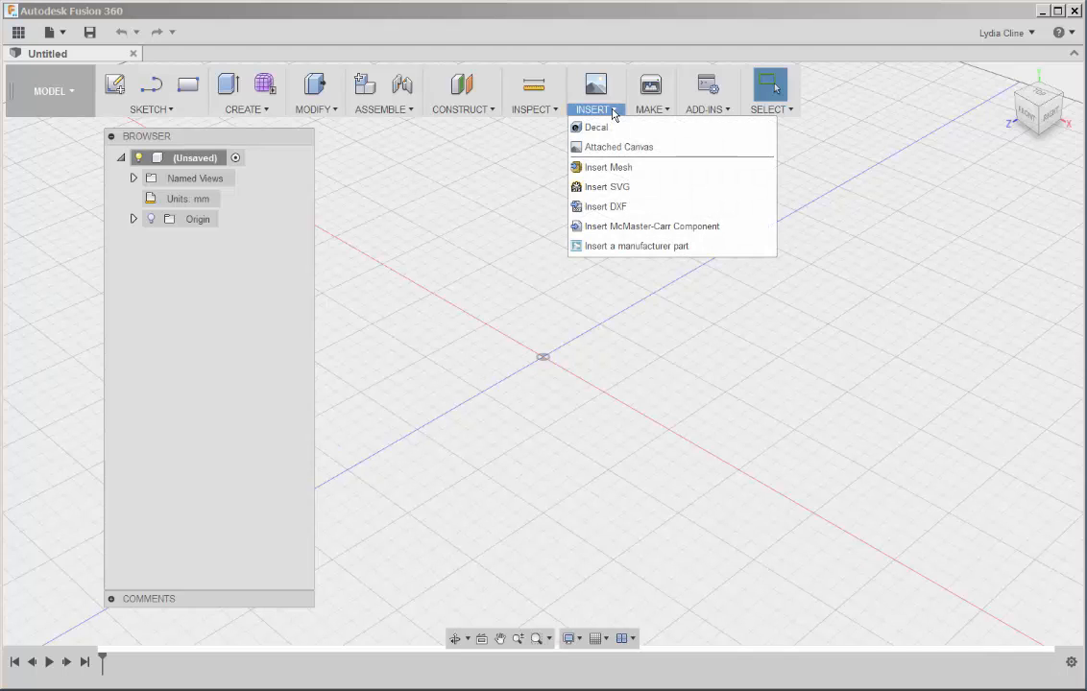
{"action": "mouse_move", "coordinate": [607, 186]}
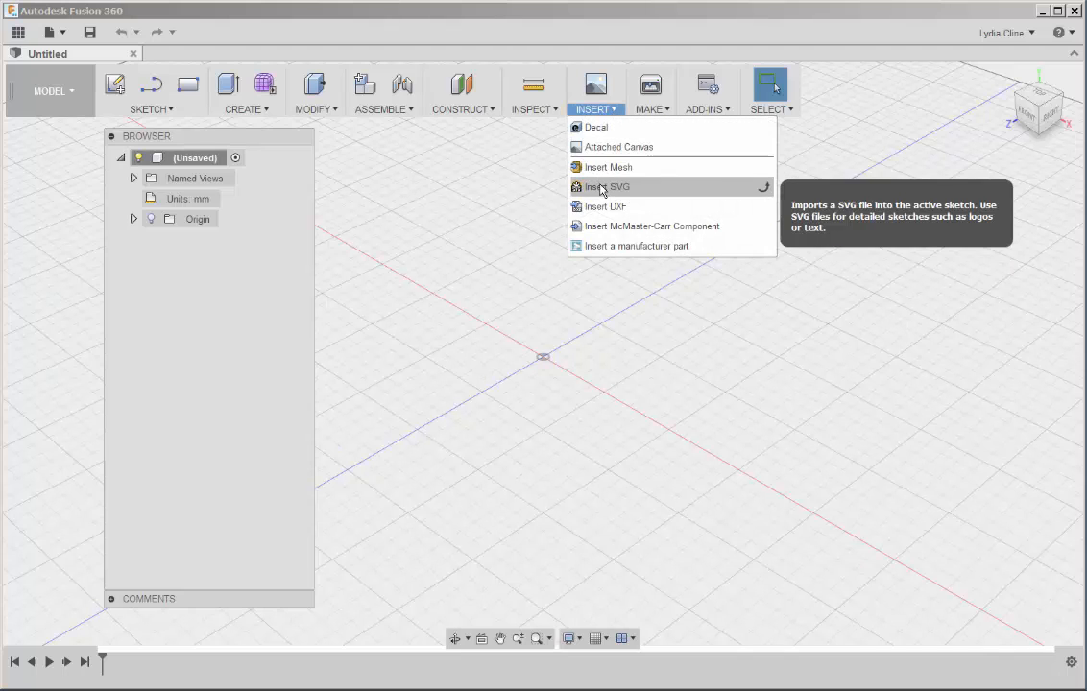
{"action": "left_click", "coordinate": [607, 186]}
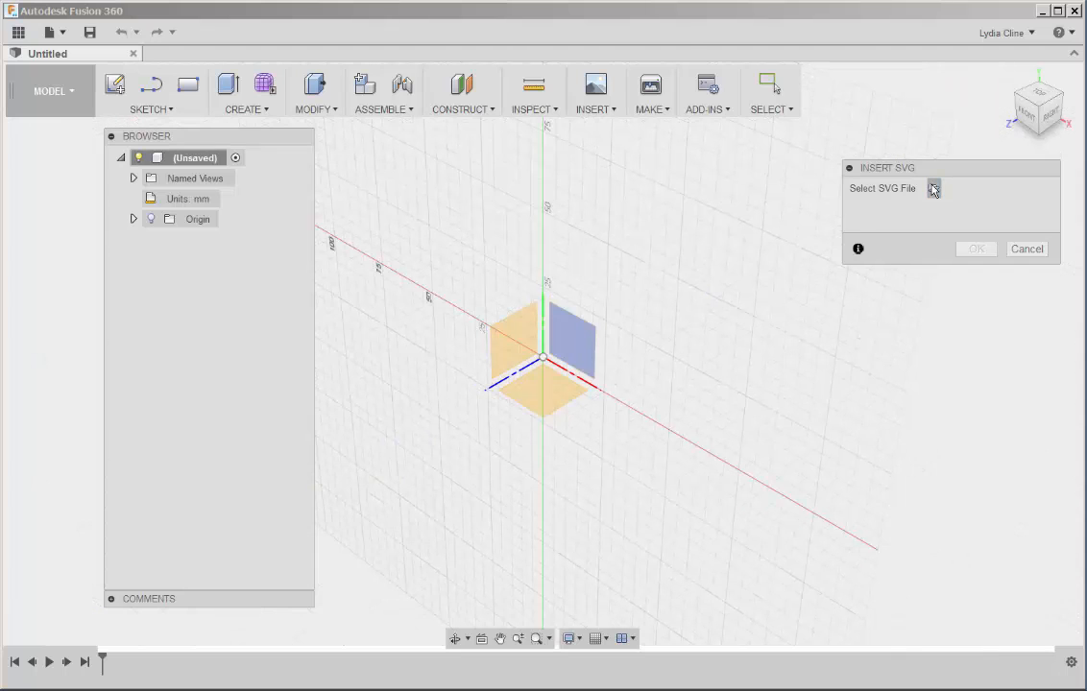
{"action": "left_click", "coordinate": [933, 188]}
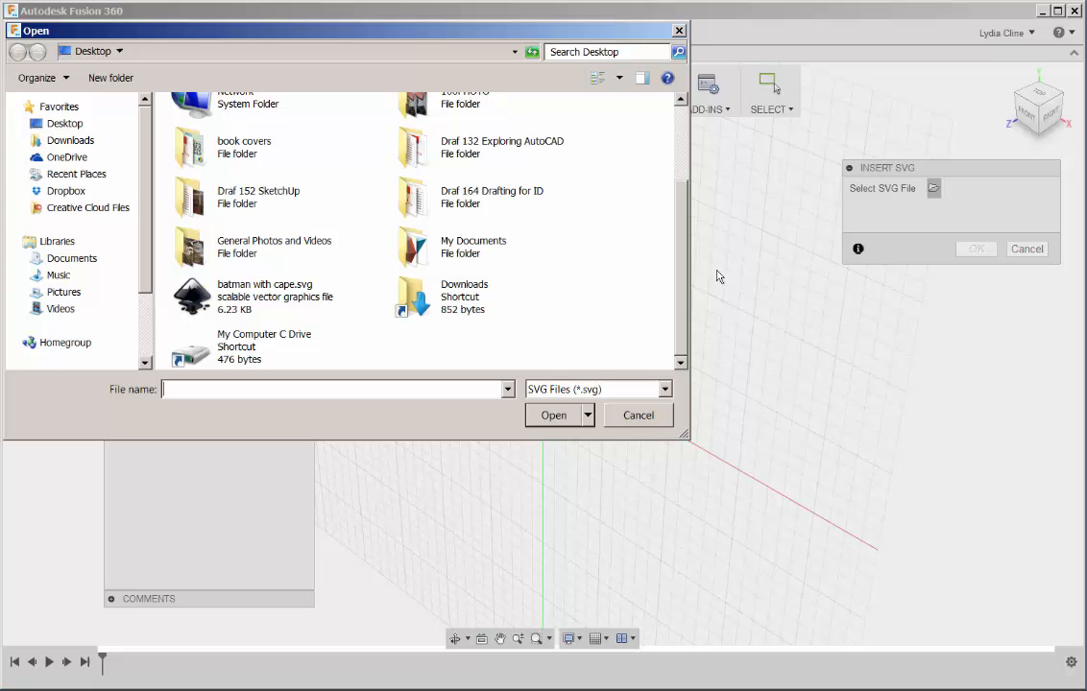
{"action": "left_click", "coordinate": [637, 414]}
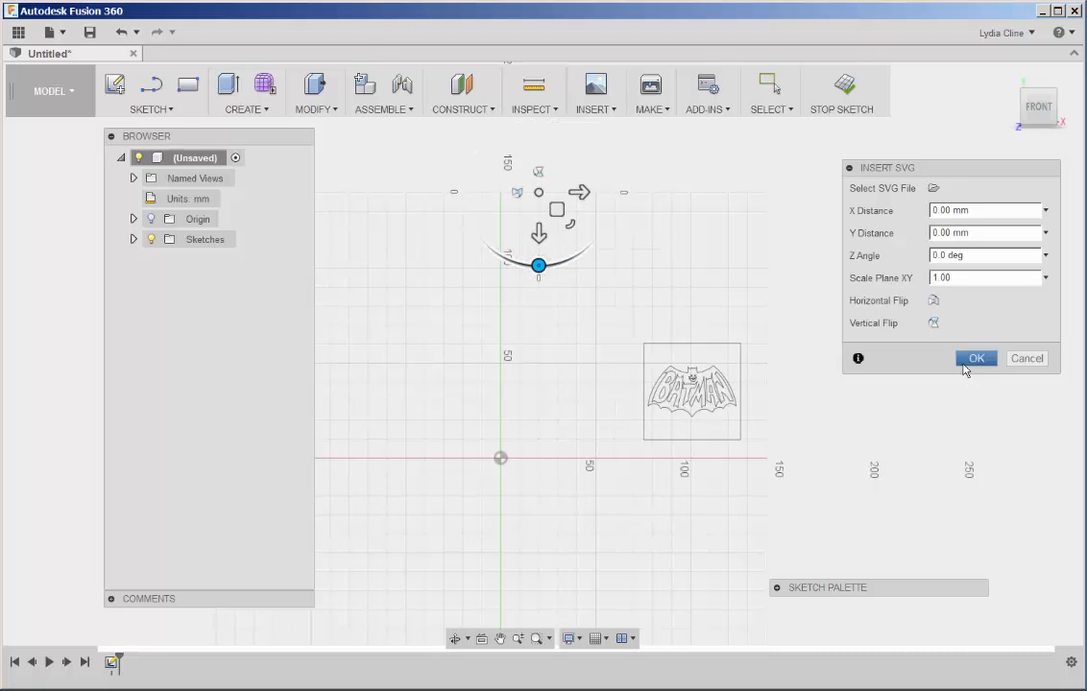
{"action": "left_click", "coordinate": [975, 359]}
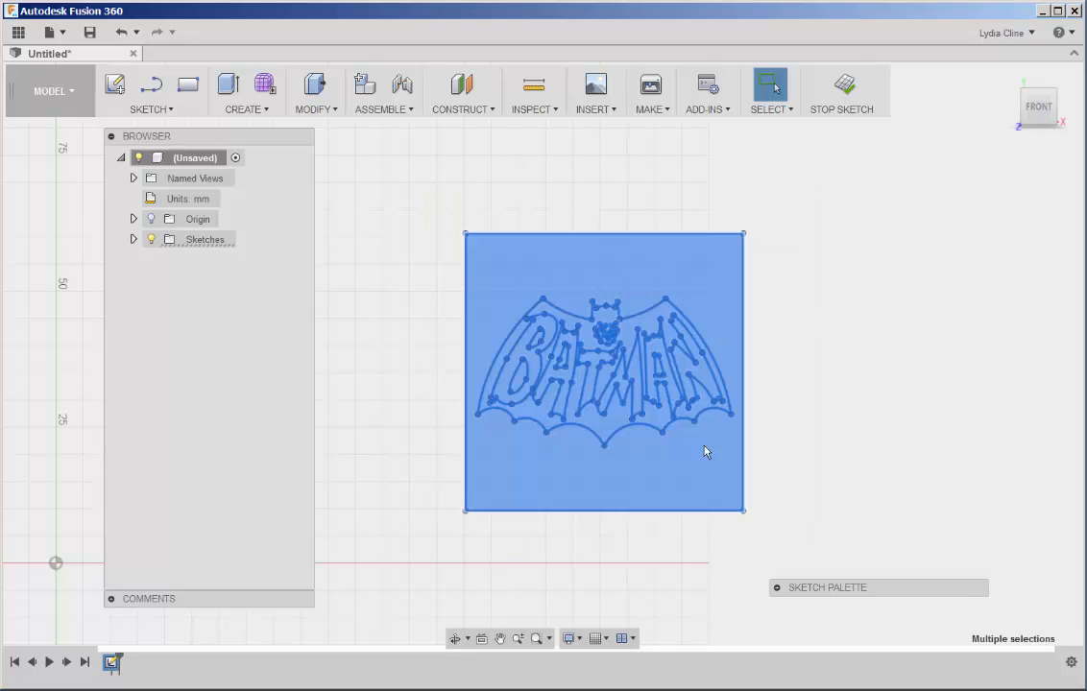
- Delete the square boundary around the logo and stop the sketch
{"action": "right_click", "coordinate": [707, 453]}
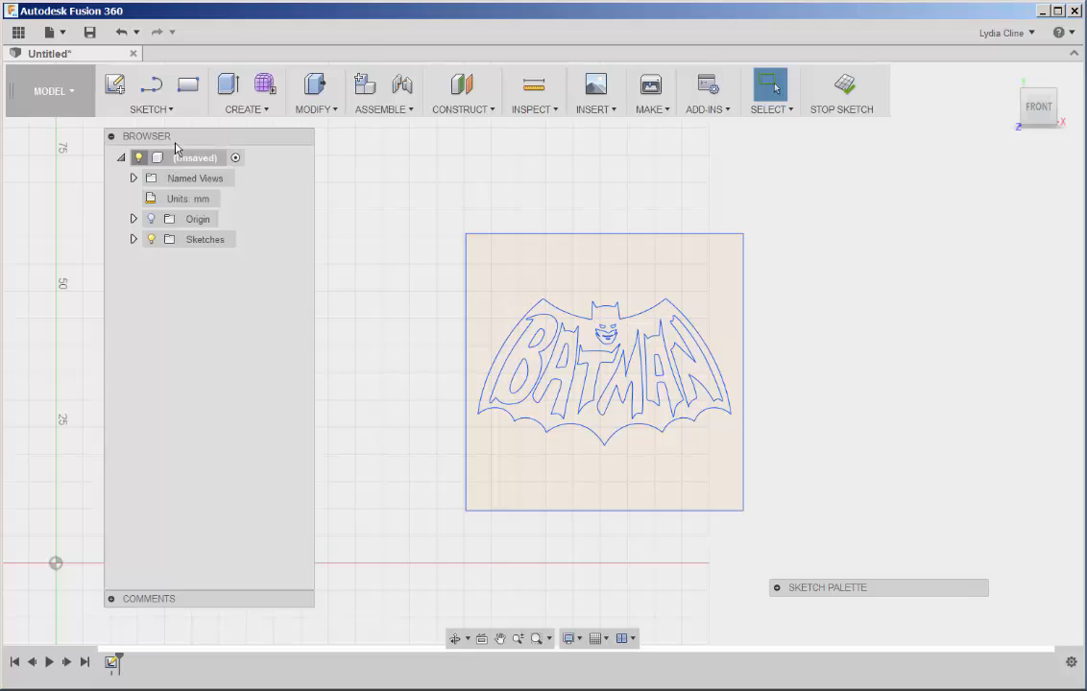
{"action": "left_click", "coordinate": [149, 91]}
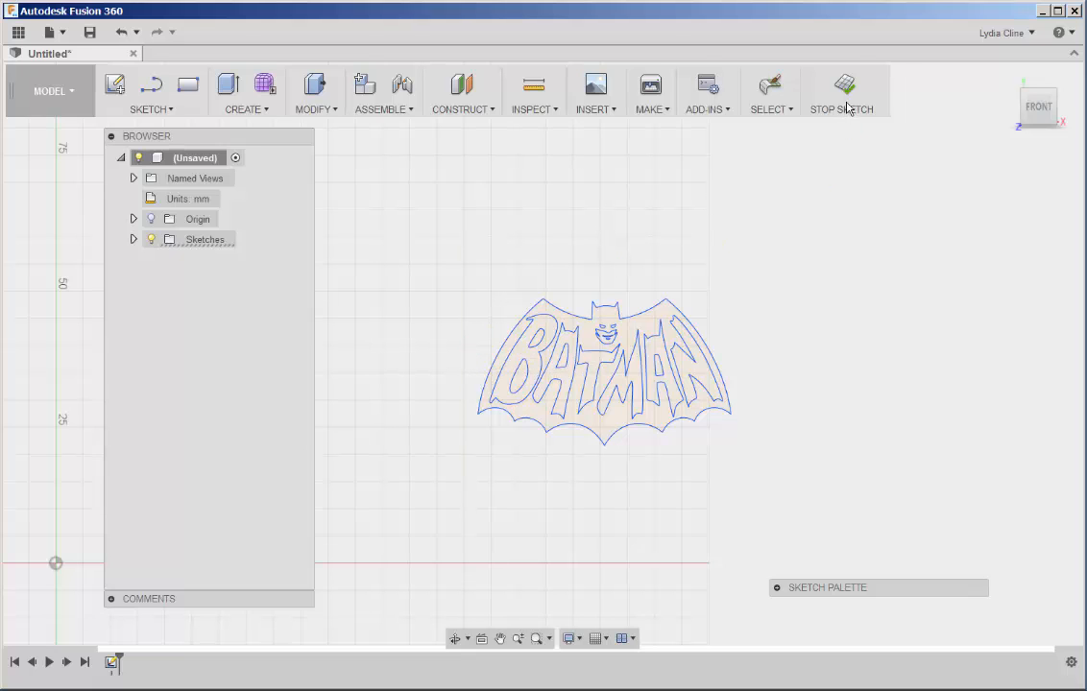
{"action": "left_click", "coordinate": [841, 92]}
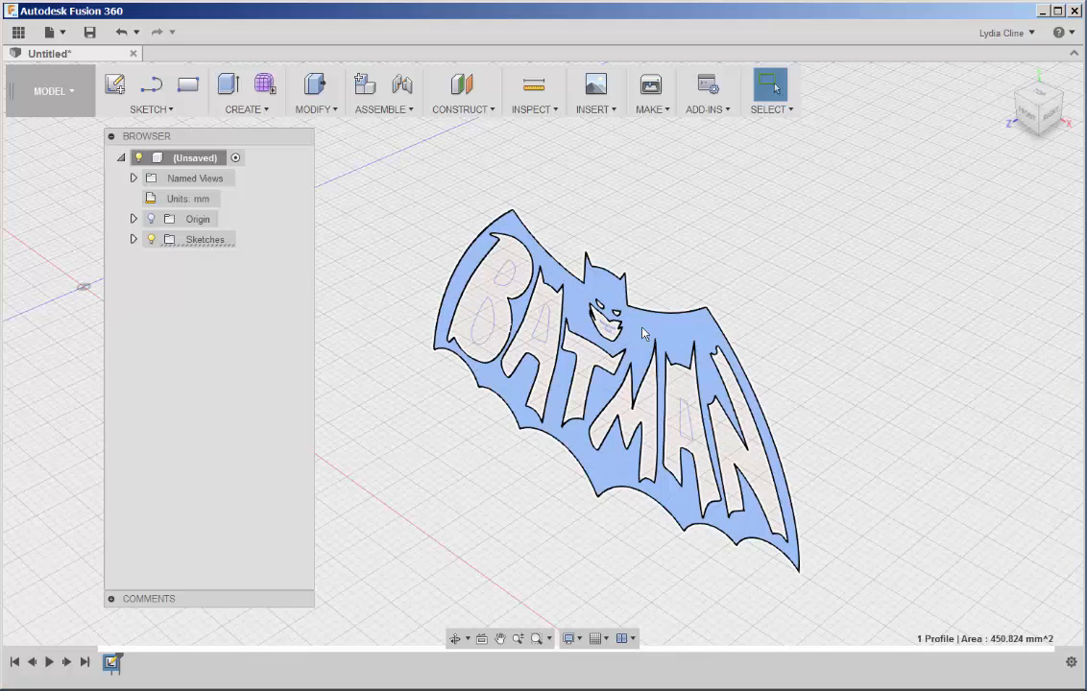
- Extrude the logo profile 4 mm as a new body and expand the Sketches folder
{"action": "right_click", "coordinate": [644, 334]}
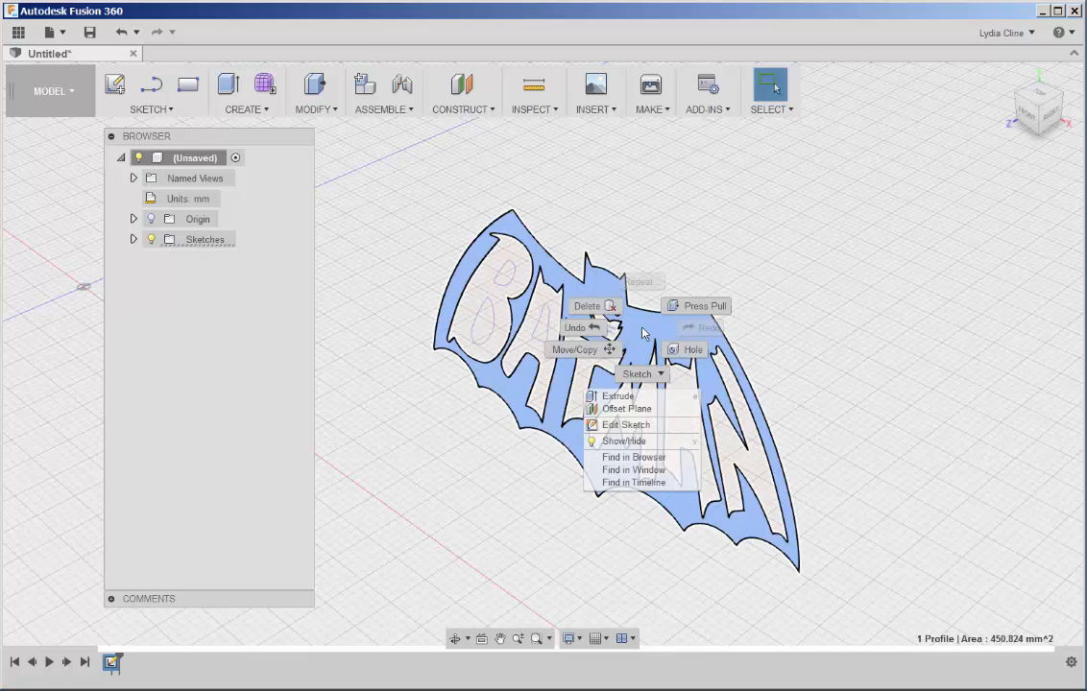
{"action": "left_click", "coordinate": [619, 395]}
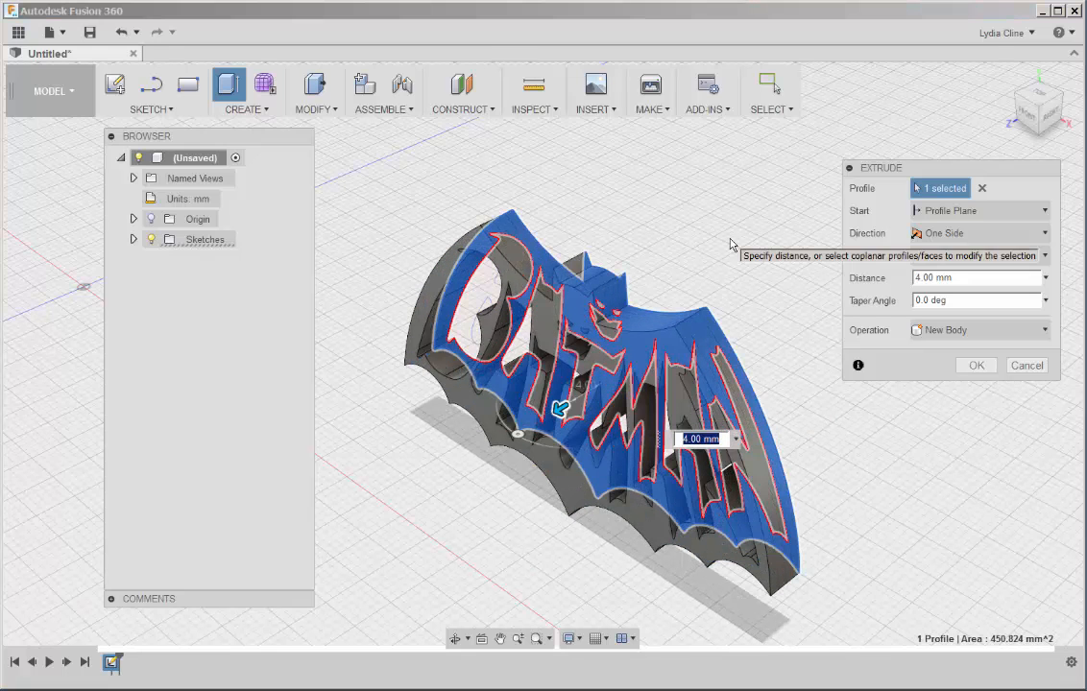
{"action": "left_click", "coordinate": [975, 364]}
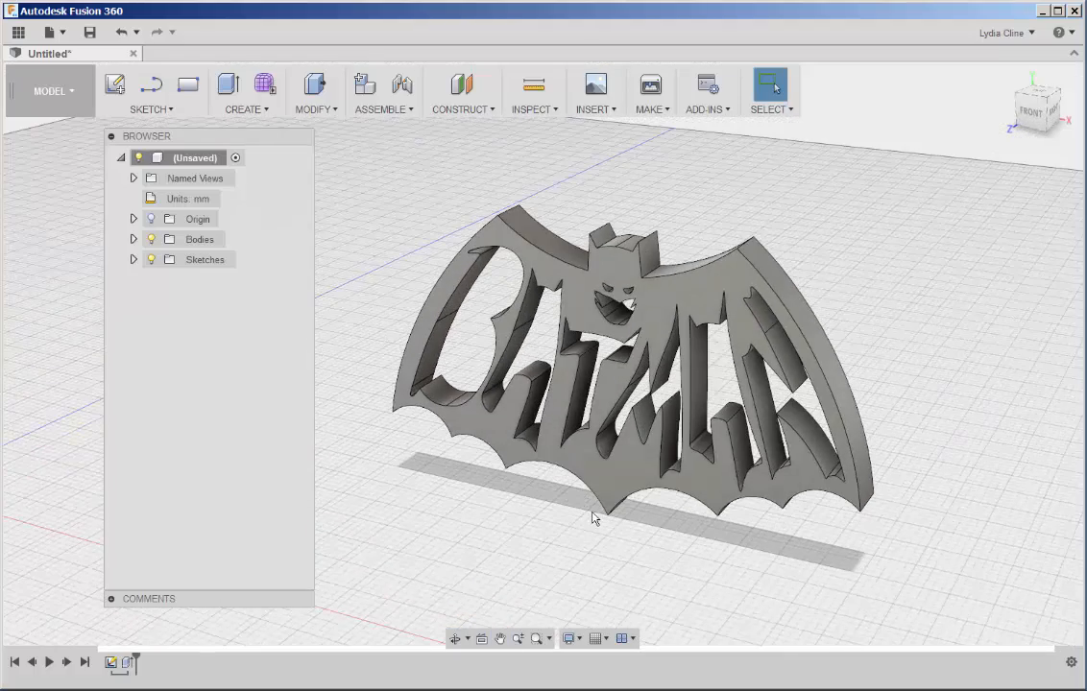
{"action": "left_click", "coordinate": [134, 260]}
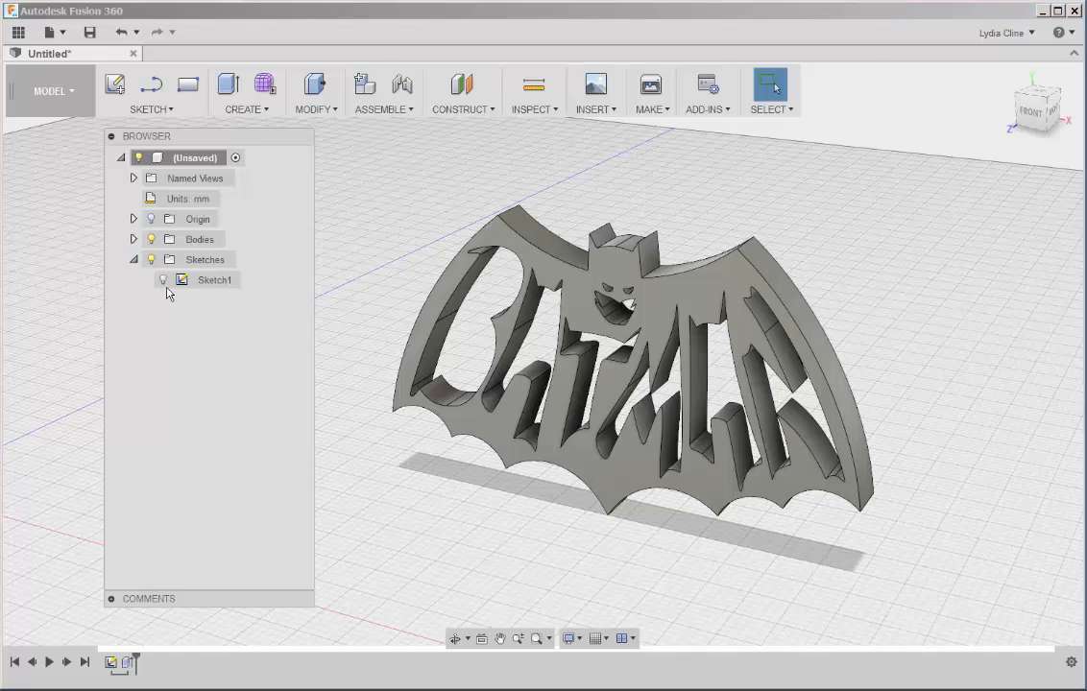
- Show Sketch1 and extrude the BATMAN letter profiles 7 mm with Join
{"action": "left_click", "coordinate": [163, 280]}
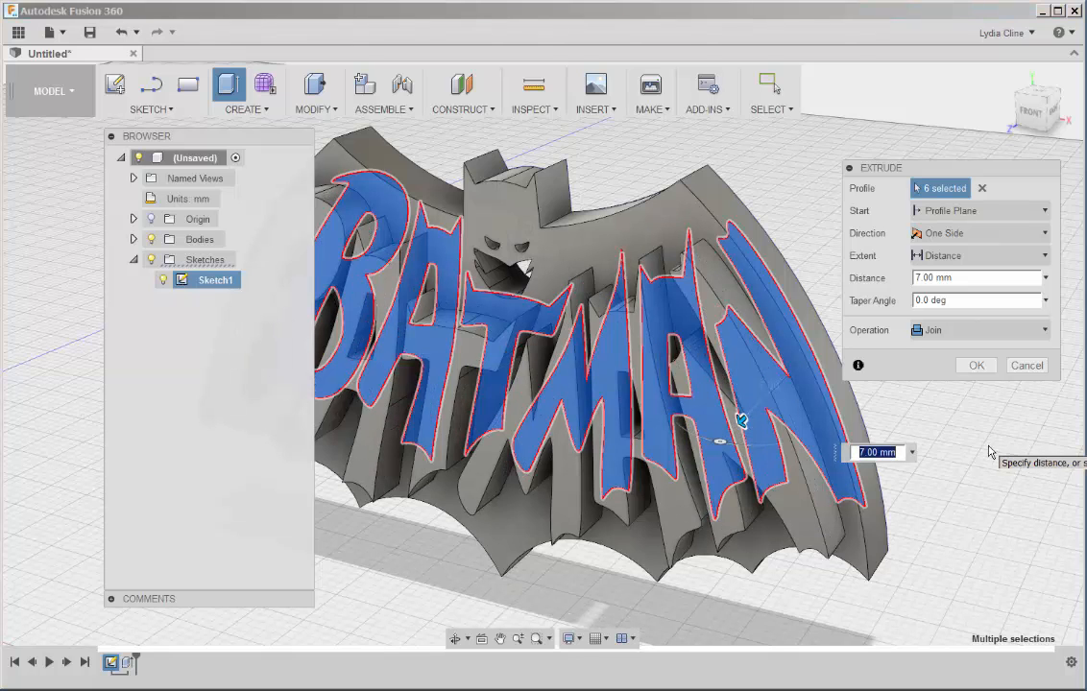
{"action": "left_click", "coordinate": [977, 365]}
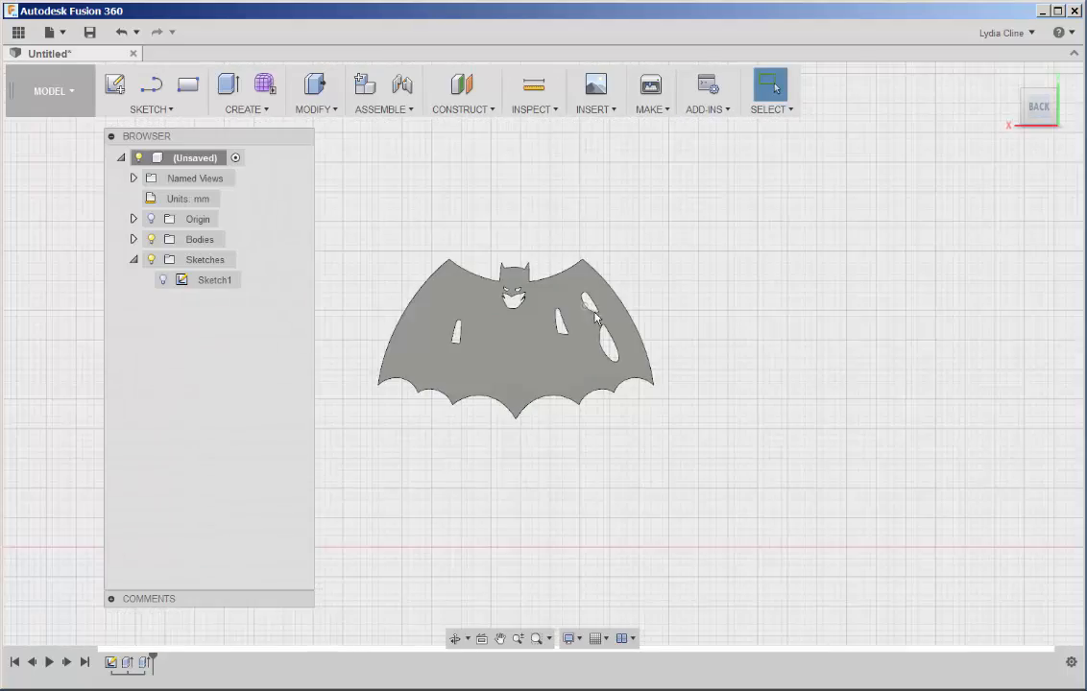
- Sketch a small circle on the back face behind the head and start its Extrude
{"action": "scroll", "scroll_direction": "up", "scroll_amount": 3}
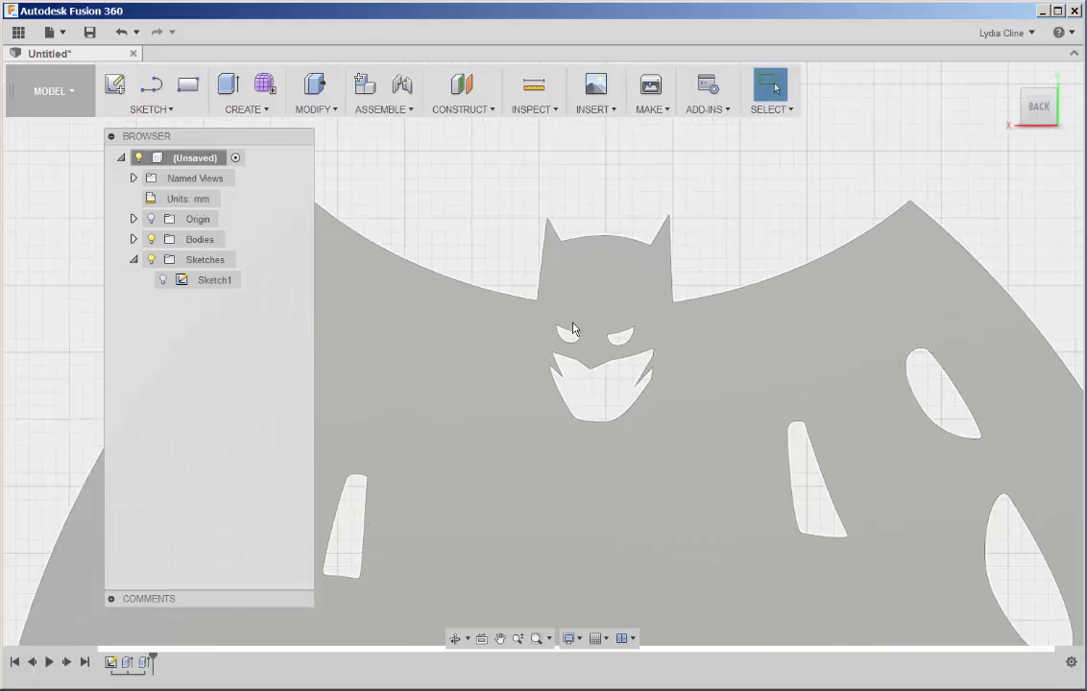
{"action": "left_click", "coordinate": [152, 92]}
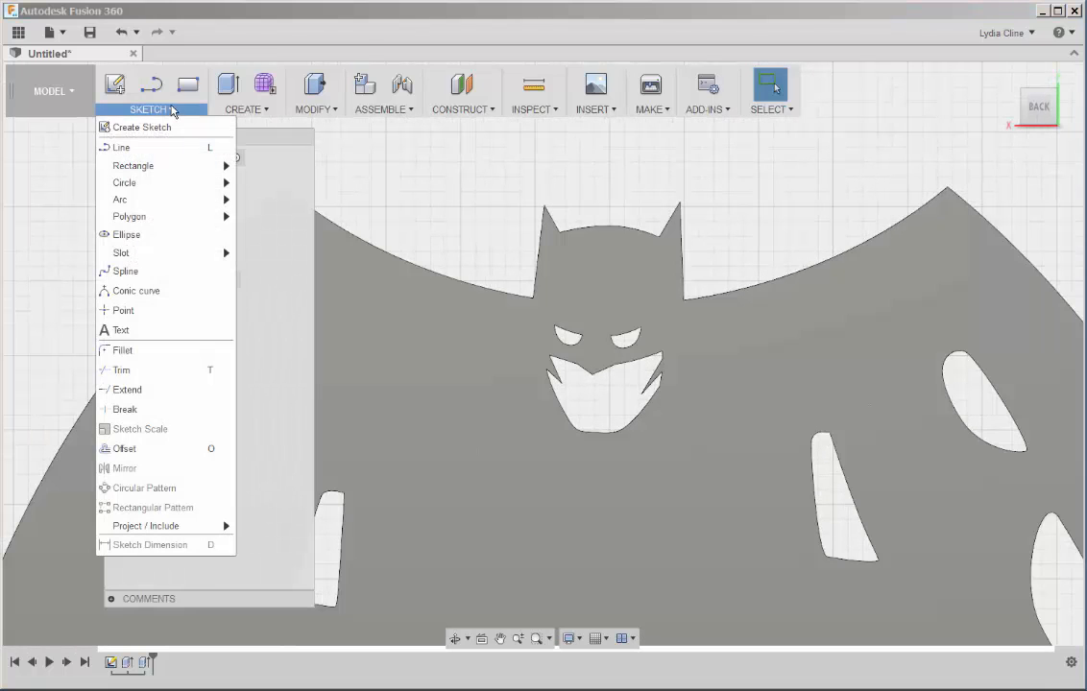
{"action": "mouse_move", "coordinate": [123, 182]}
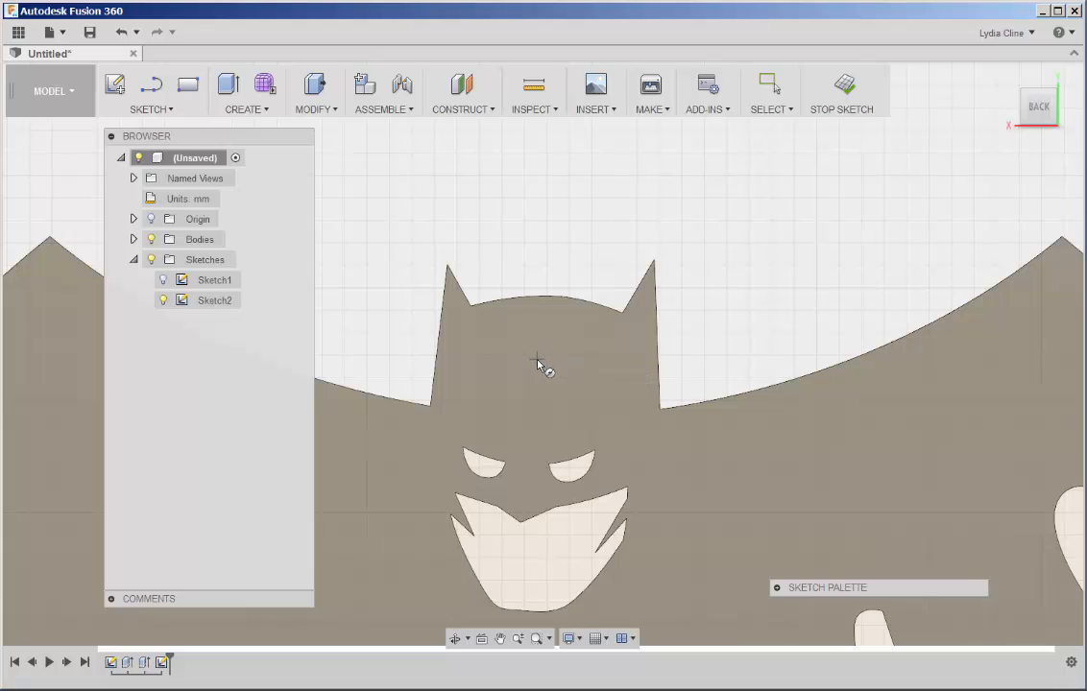
{"action": "left_click", "coordinate": [545, 355]}
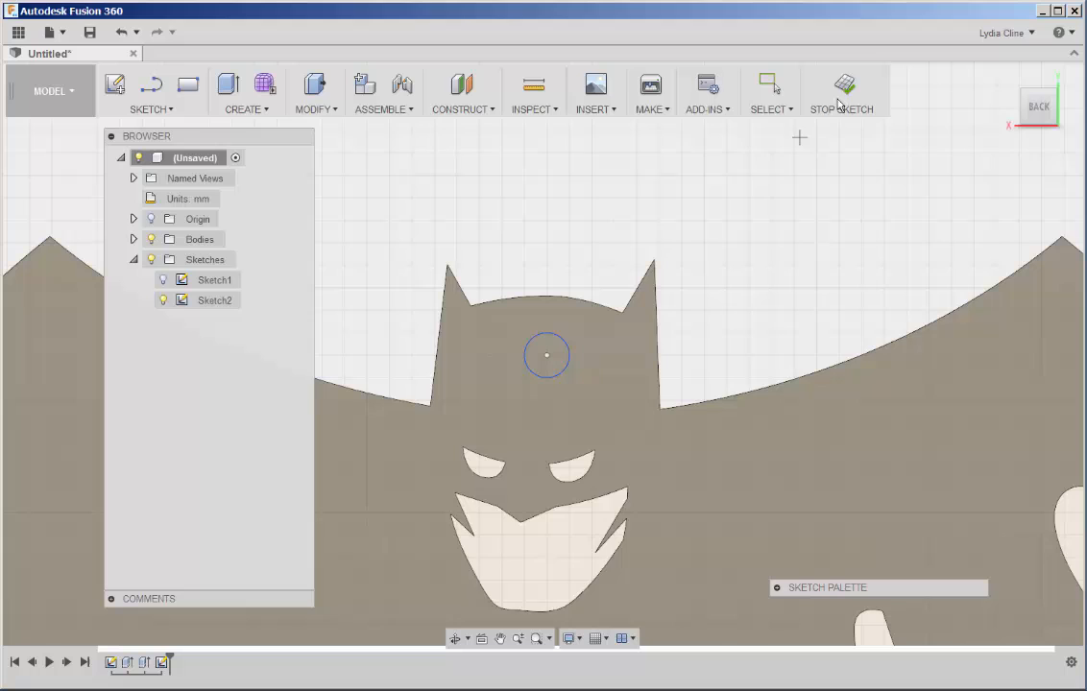
{"action": "left_click", "coordinate": [841, 86]}
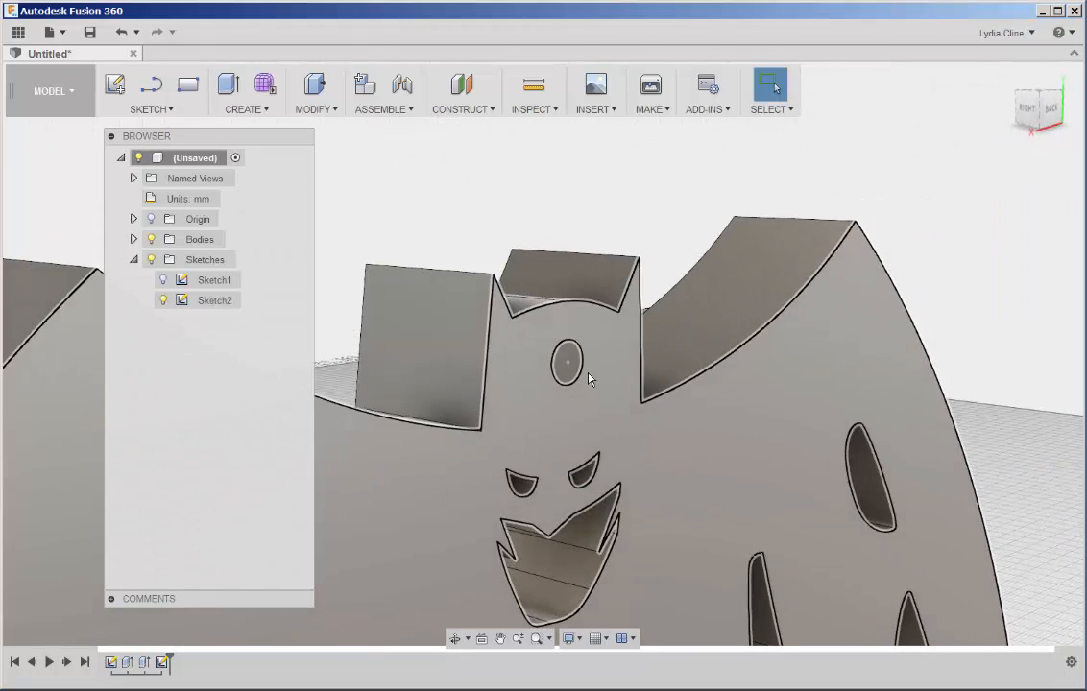
{"action": "right_click", "coordinate": [566, 361]}
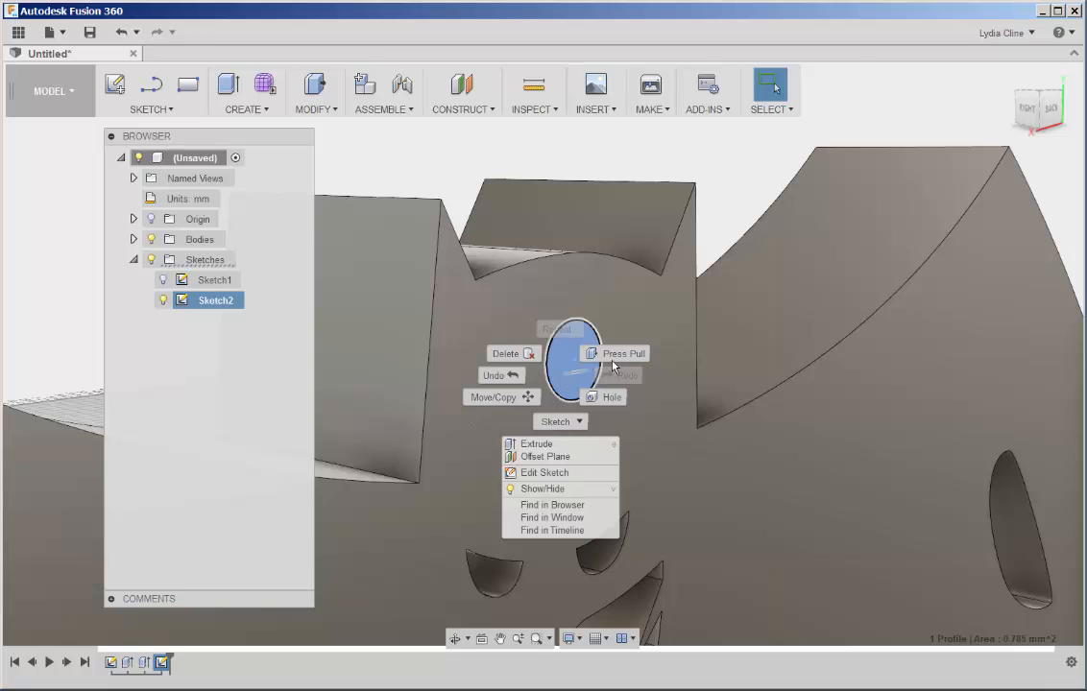
{"action": "left_click", "coordinate": [537, 443]}
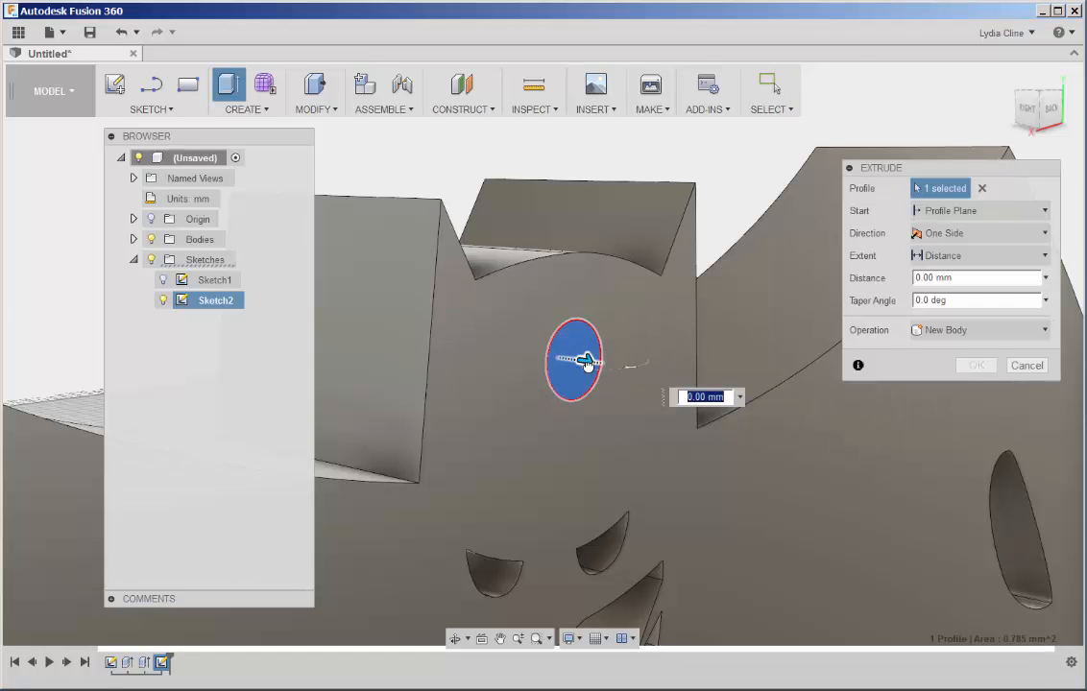